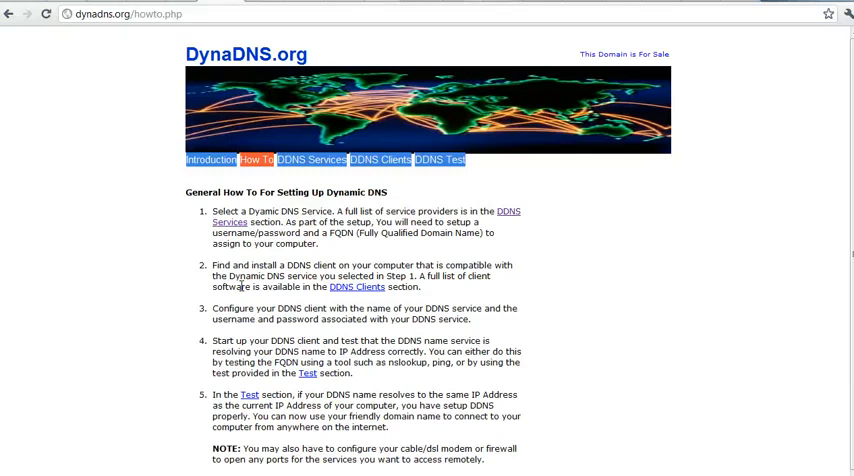
mouse_move(610, 475)
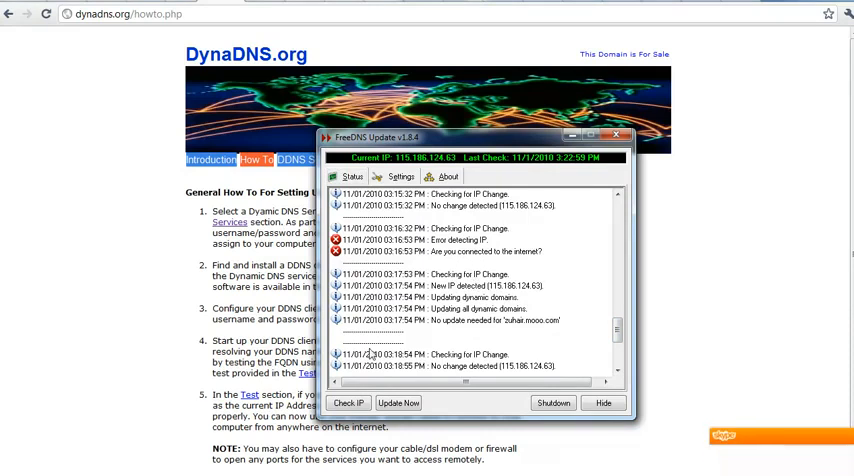
left_click(10, 460)
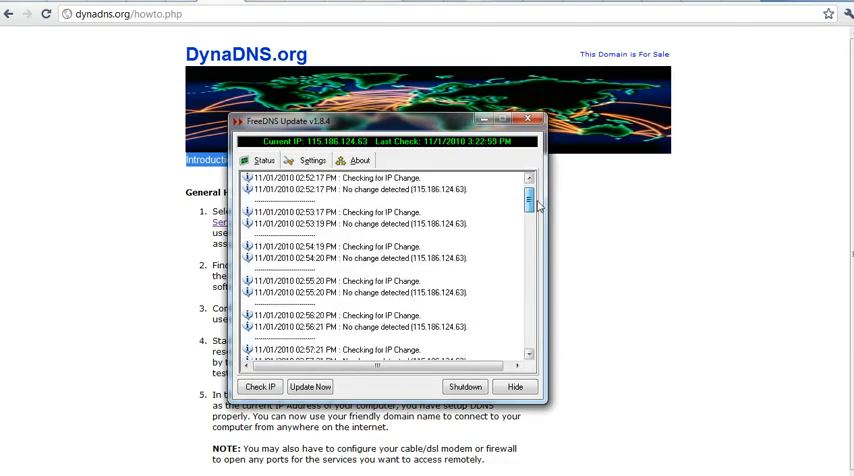
scroll("down", 3)
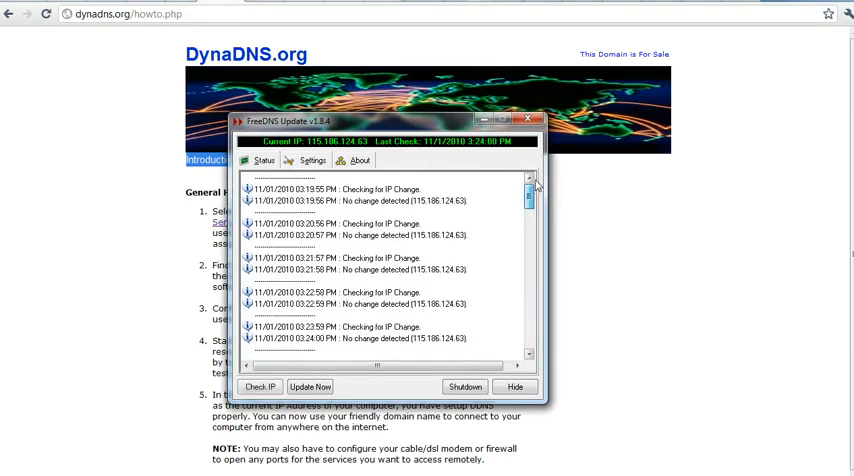
left_click_drag(529, 190, 529, 220)
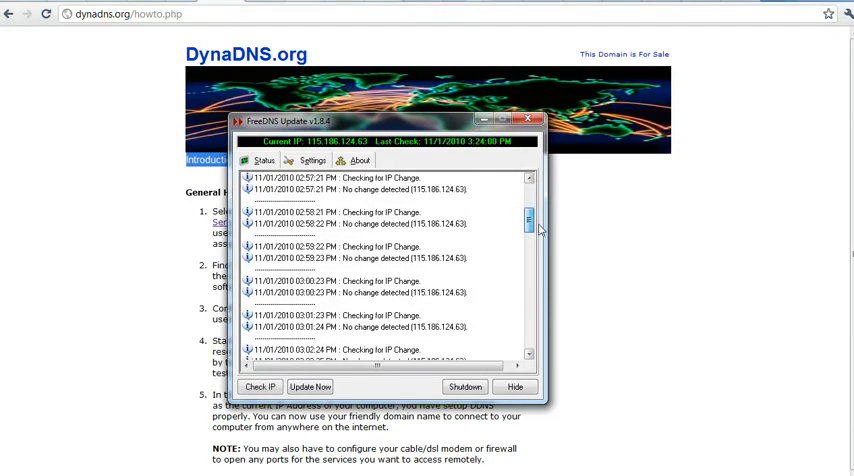
scroll("down", 3)
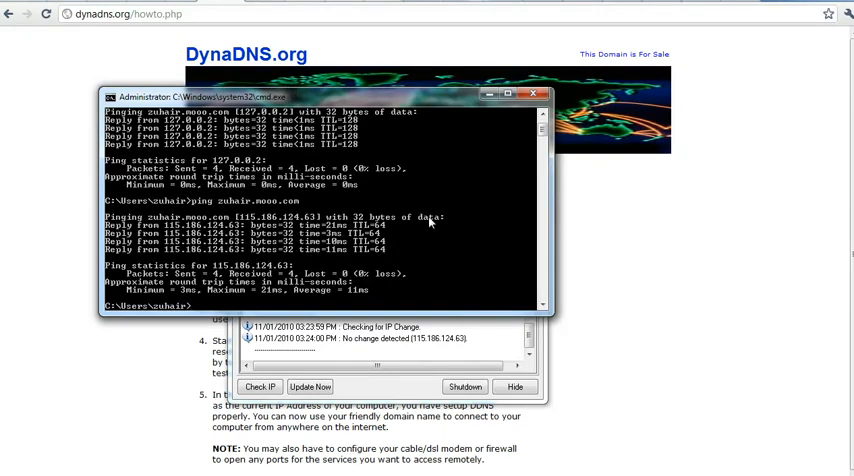
- Move the Command Prompt window showing ping replies from 115.186.124.63 aside
left_click_drag(320, 96, 430, 133)
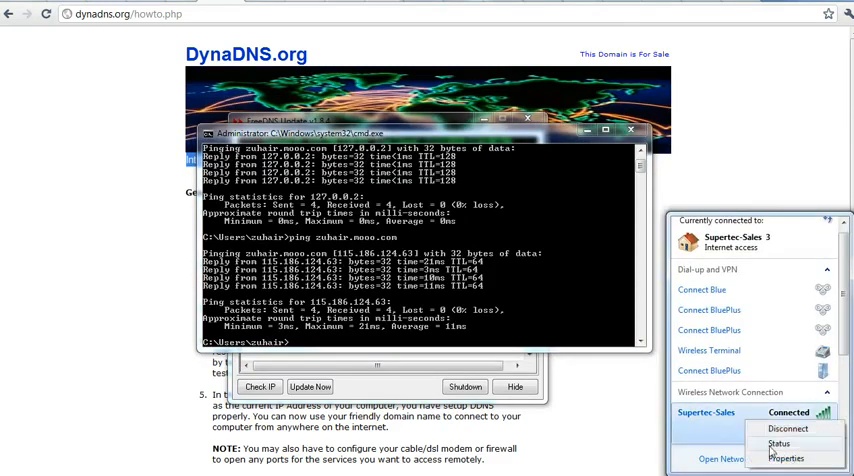
left_click(777, 438)
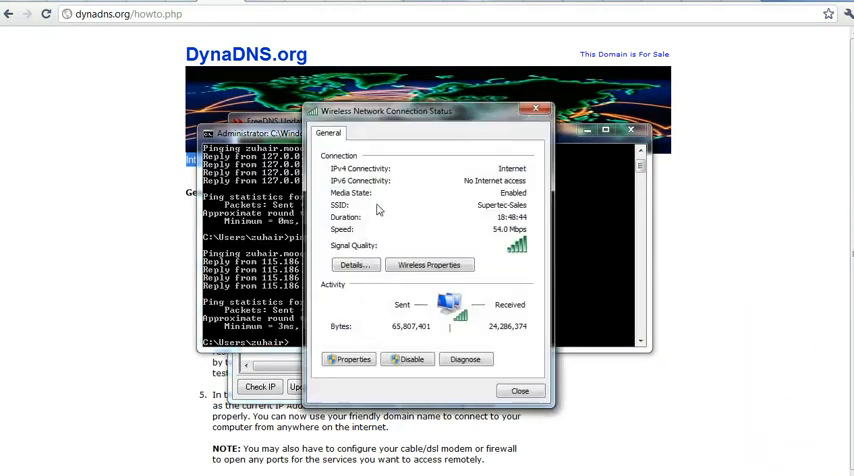
left_click(354, 265)
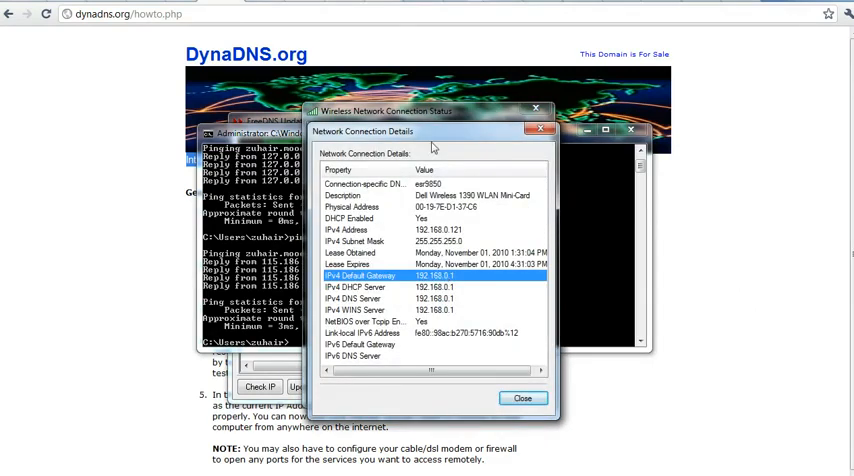
mouse_move(521, 399)
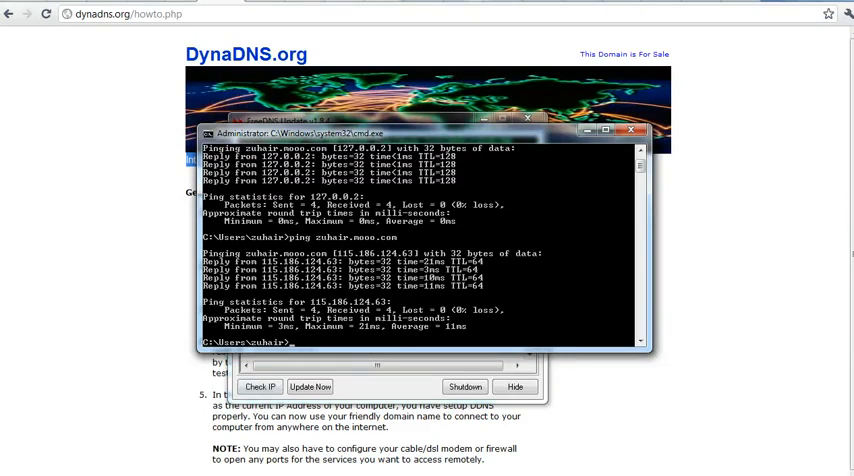
- Browse DynaDNS.org's DDNS Services list of providers like No-IP, EveryDNS.net and FreeDNS
left_click(313, 88)
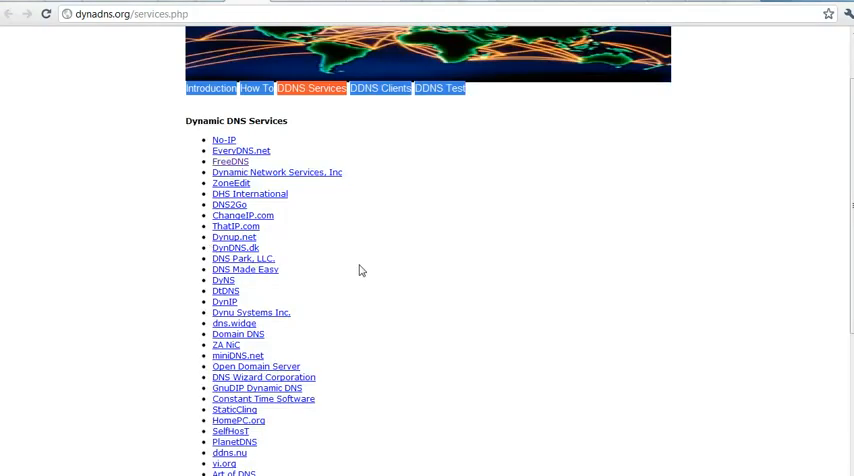
scroll("down", 3)
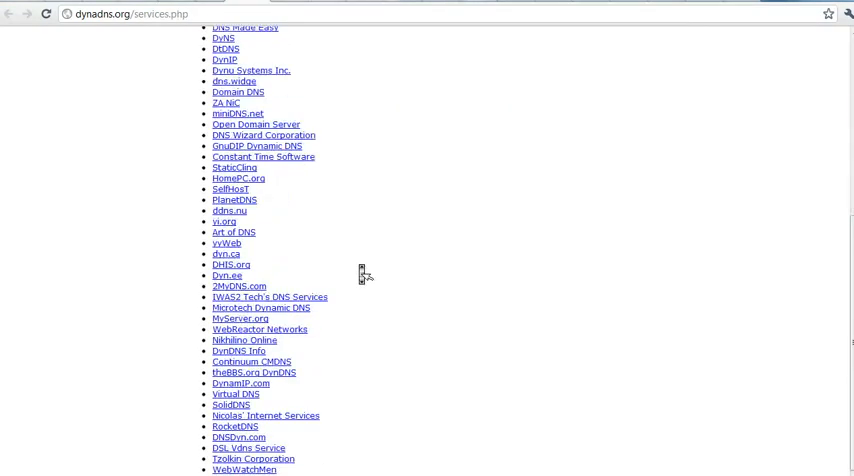
scroll("up", 3)
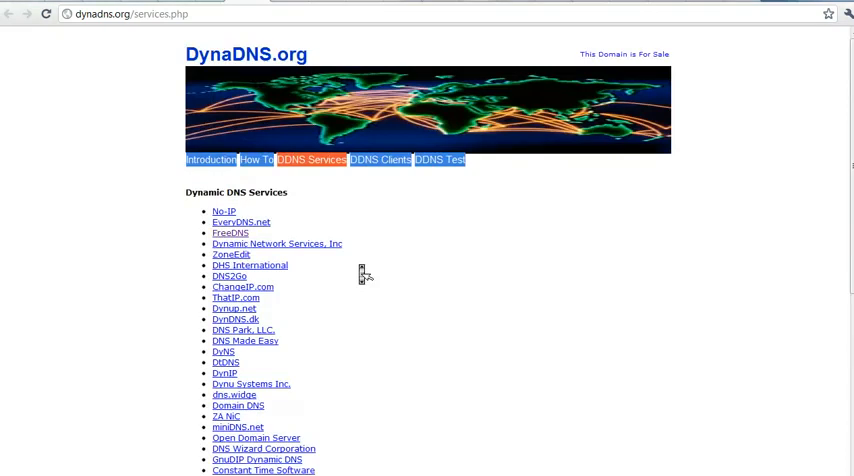
mouse_move(232, 236)
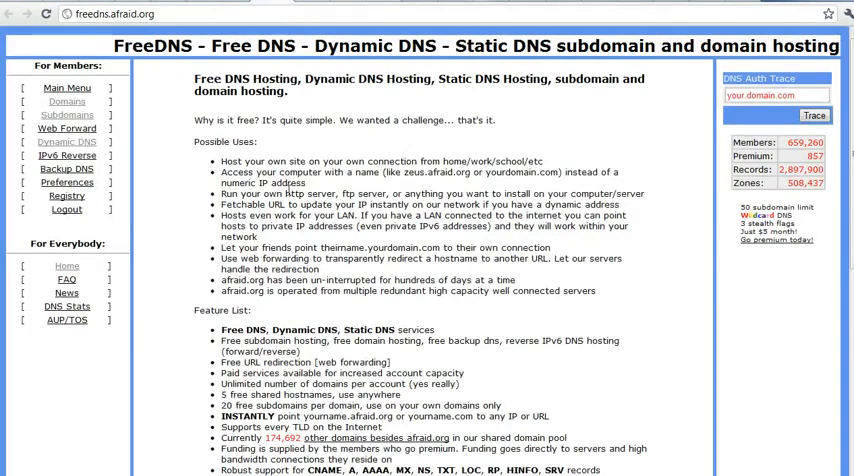
scroll("down", 3)
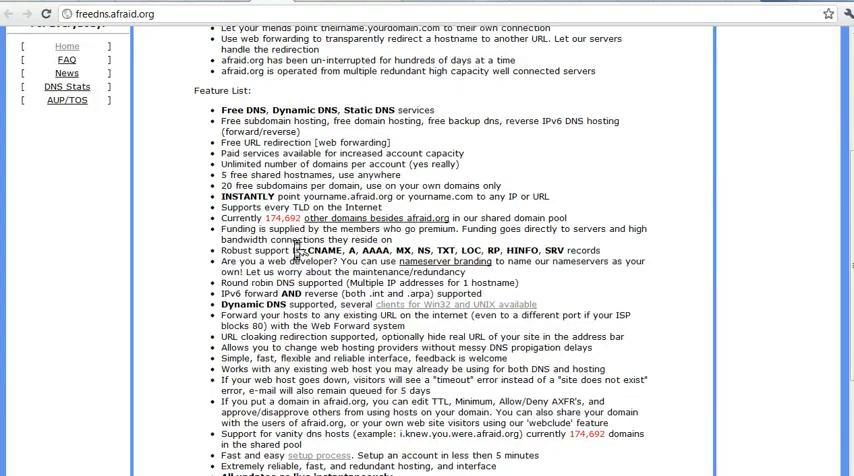
scroll("up", 3)
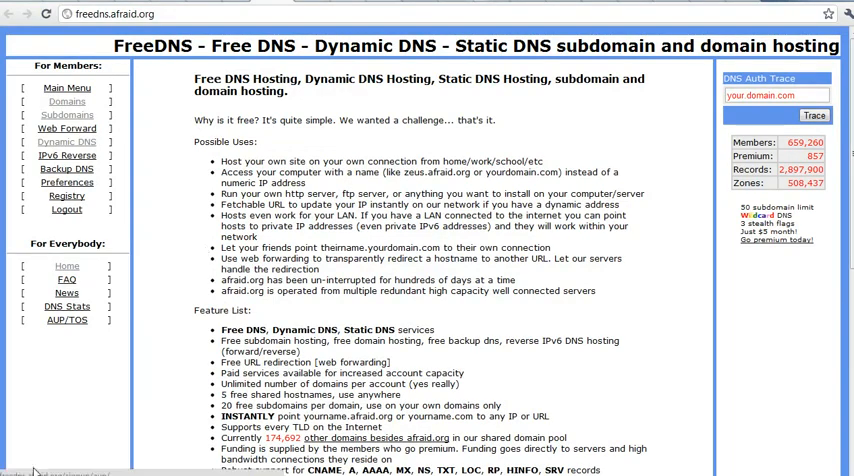
mouse_move(67, 145)
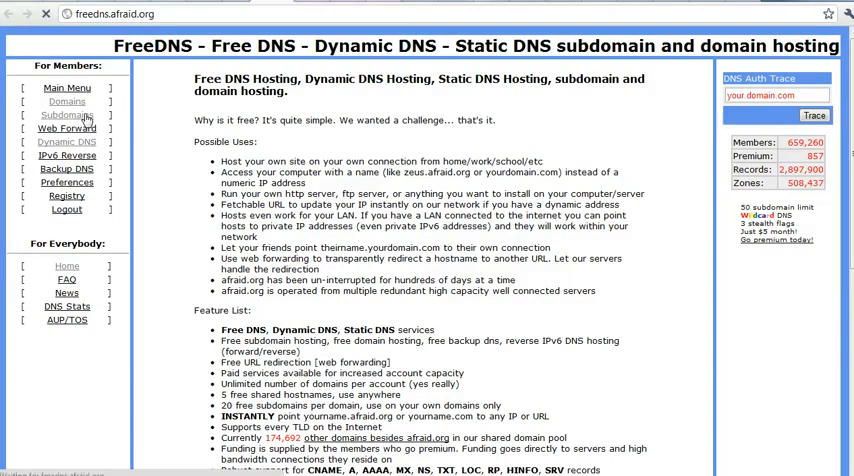
left_click(67, 116)
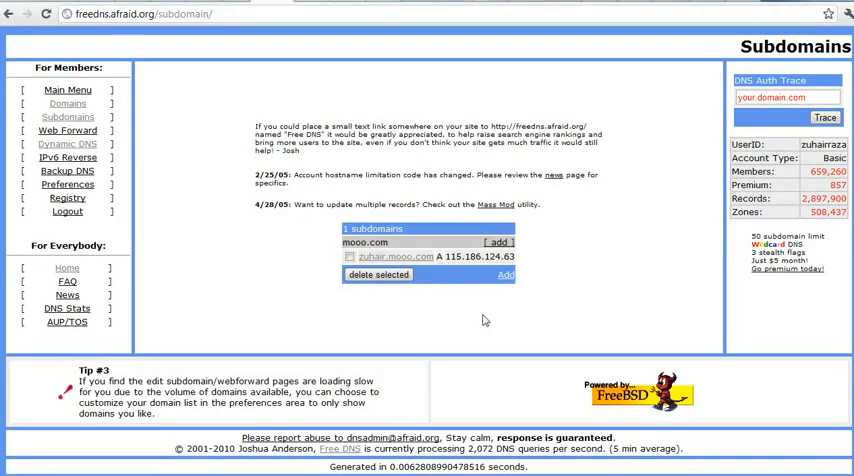
mouse_move(468, 251)
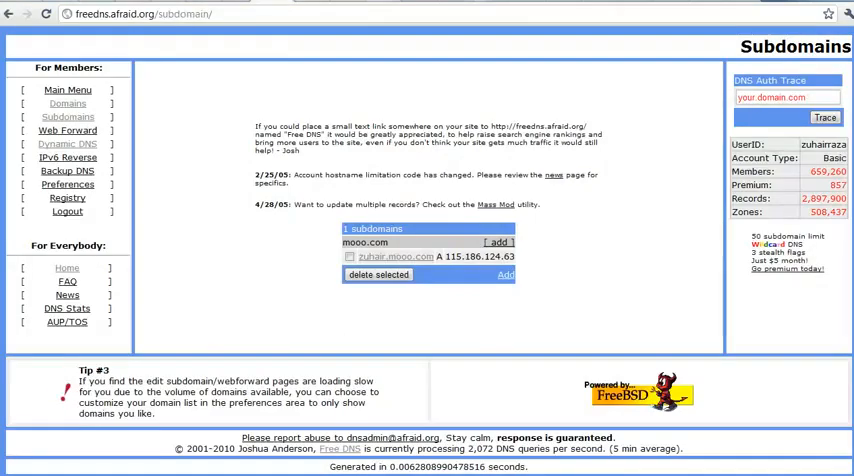
left_click(66, 89)
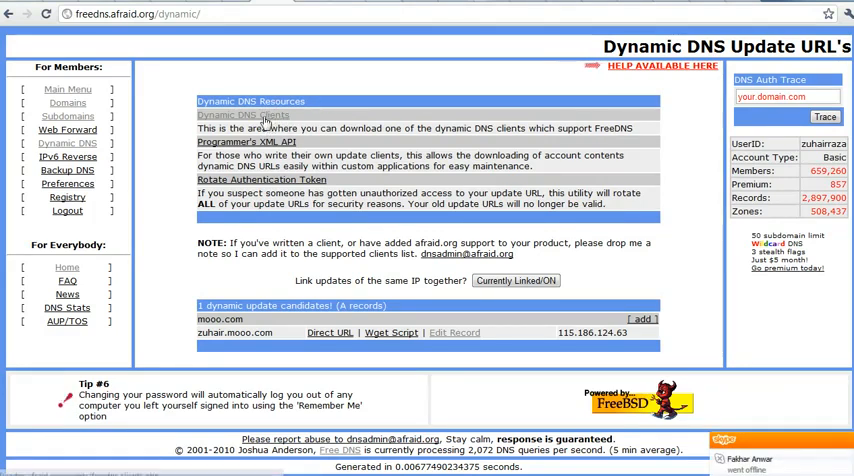
- Browse FreeDNS's Dynamic DNS clients list of router, Windows and UNIX update programs
left_click(242, 114)
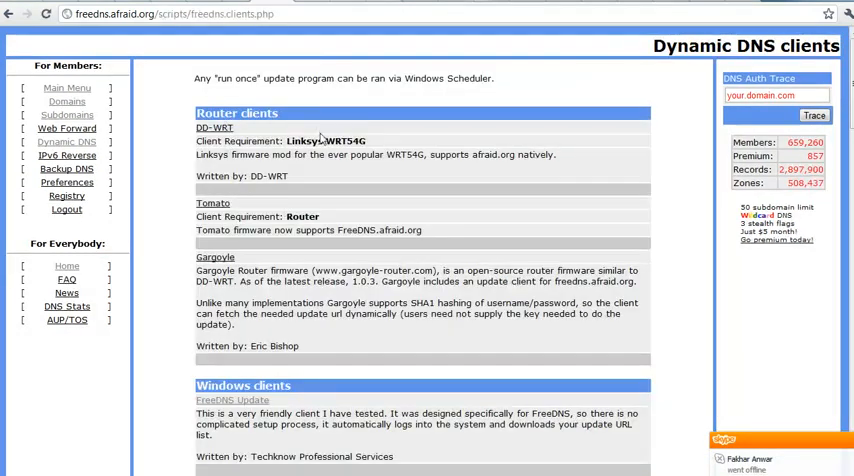
scroll("down", 3)
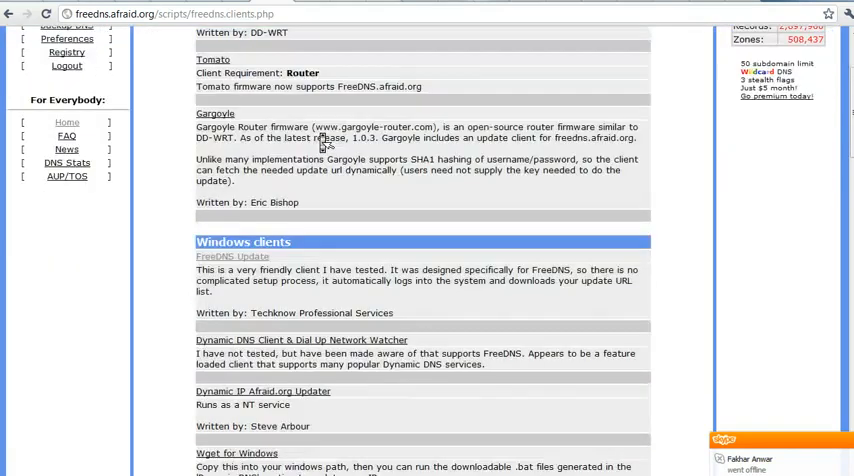
scroll("down", 3)
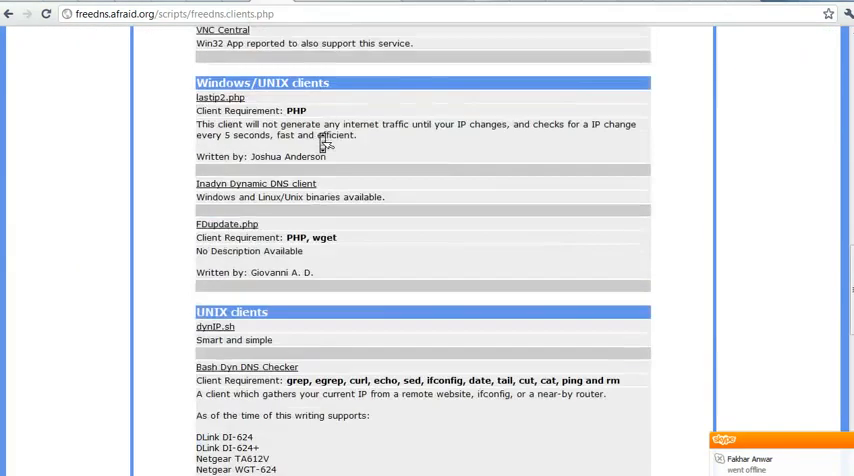
scroll("down", 3)
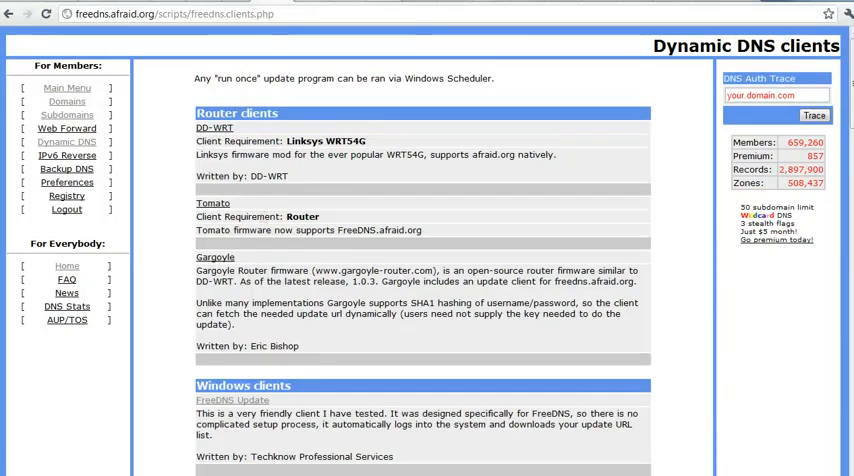
scroll("down", 3)
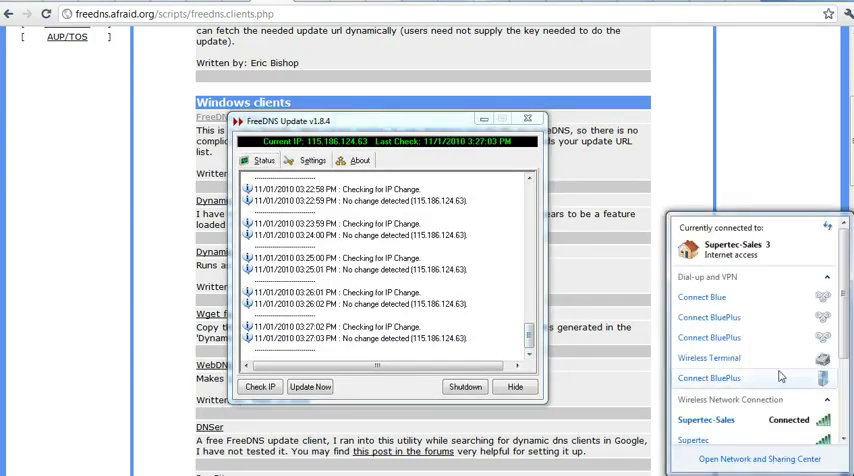
scroll("down", 3)
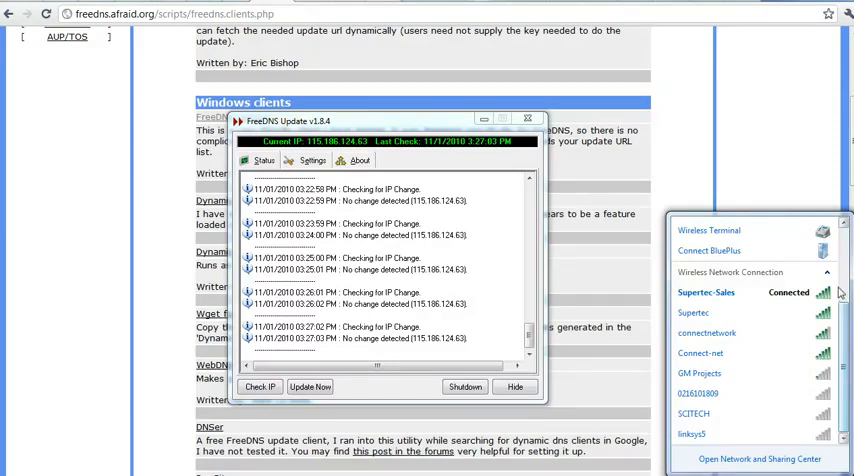
left_click(314, 160)
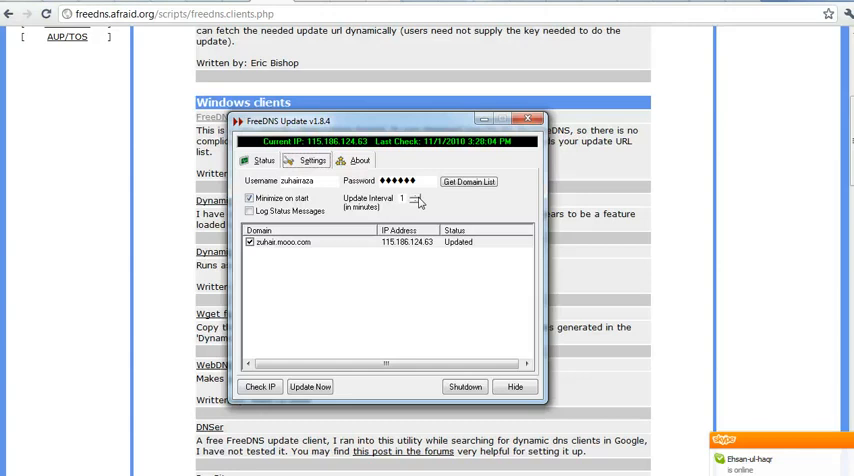
mouse_move(168, 199)
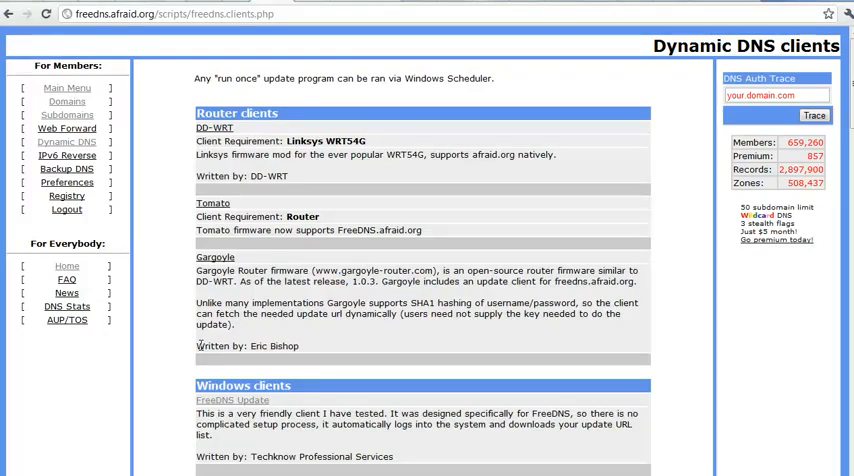
mouse_move(303, 231)
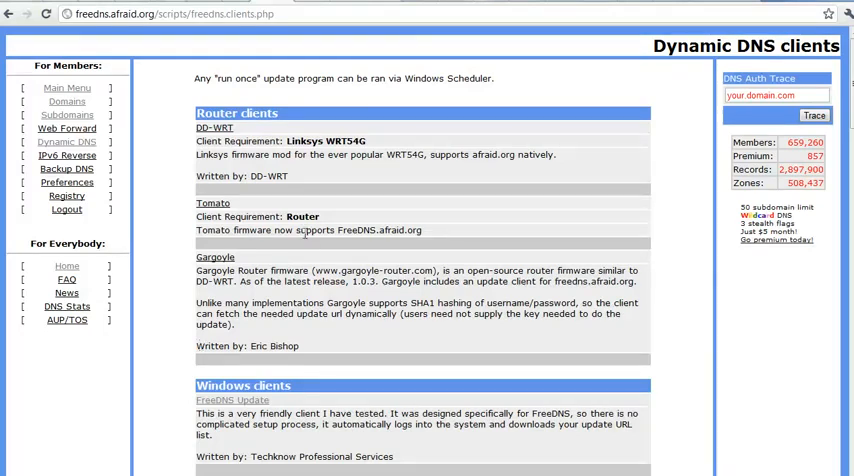